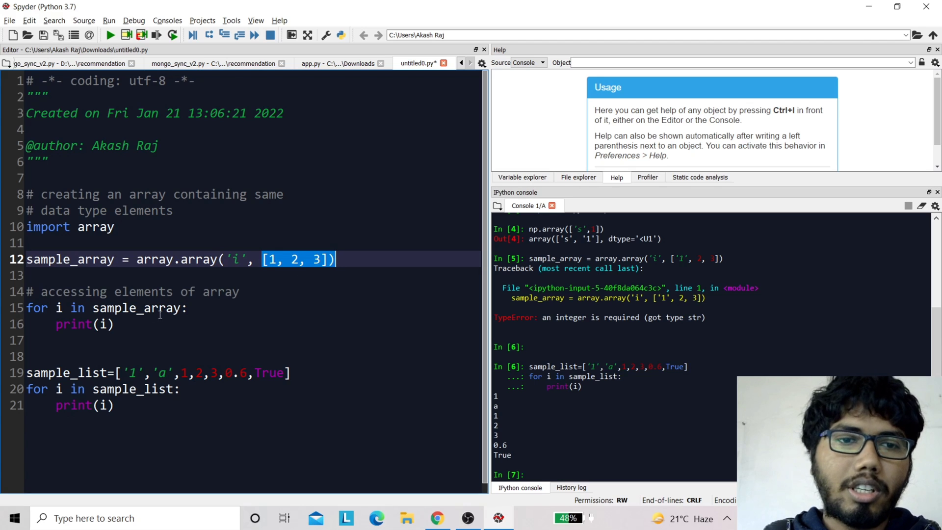
Select the integer array creation and print loop on lines 12–16.
{"action": "left_click_drag", "start_coordinate": [26, 259], "coordinate": [113, 325]}
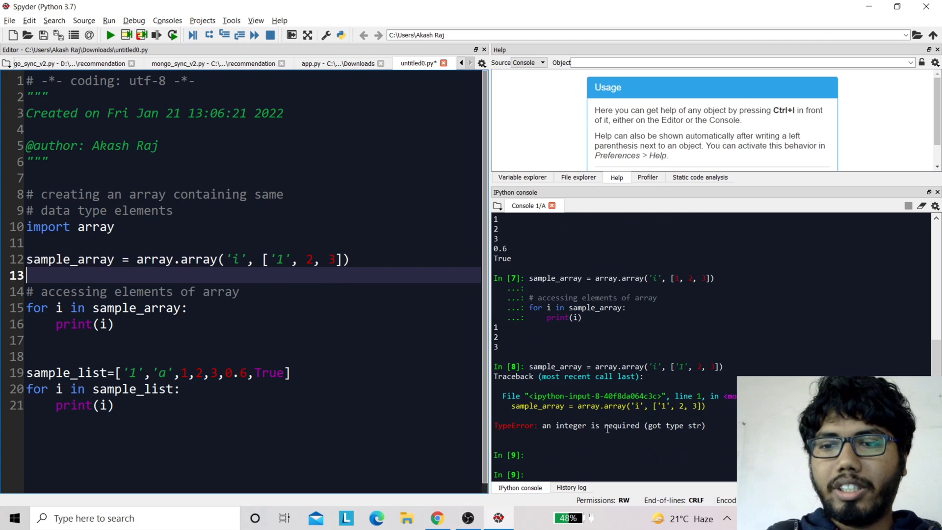
{"action": "double_click", "coordinate": [198, 259]}
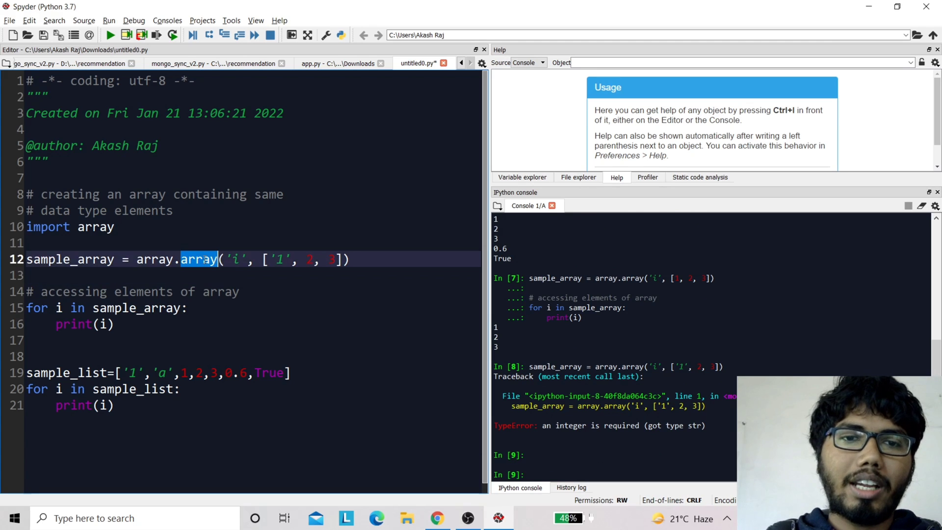
{"action": "double_click", "coordinate": [199, 259]}
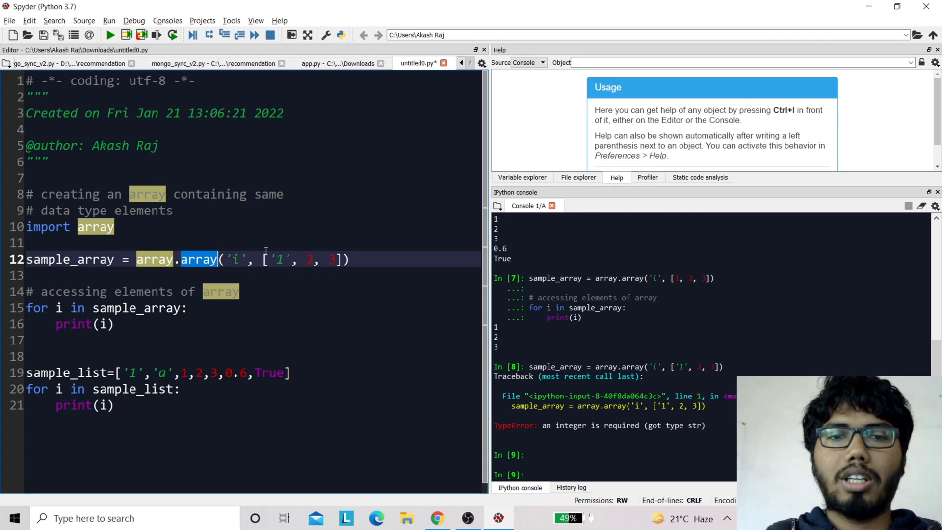